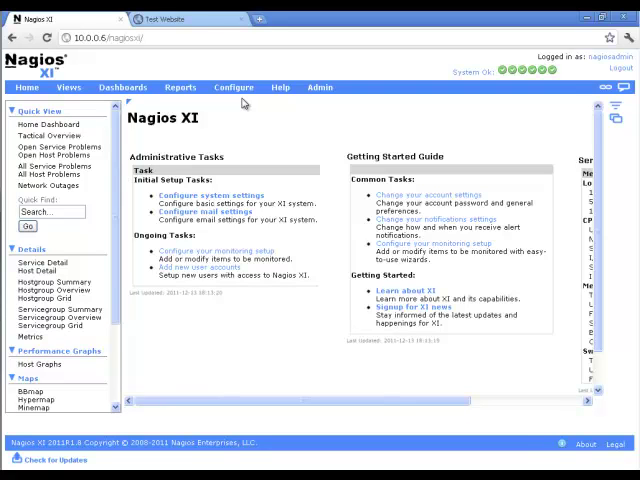
{"action": "mouse_move", "coordinate": [243, 103]}
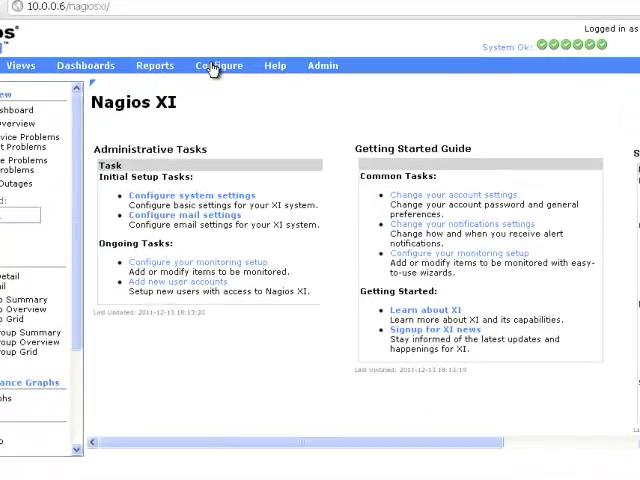
- Open the Configure section from the top navigation bar
{"action": "left_click", "coordinate": [216, 66]}
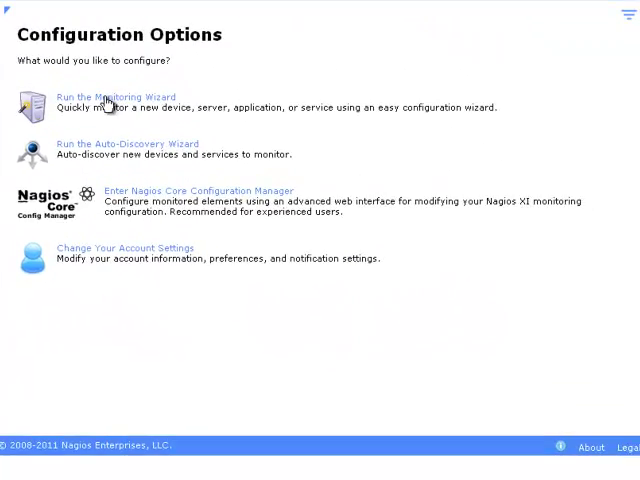
- Launch the Website monitoring wizard and reach the Step 2 URL field
{"action": "left_click", "coordinate": [116, 97]}
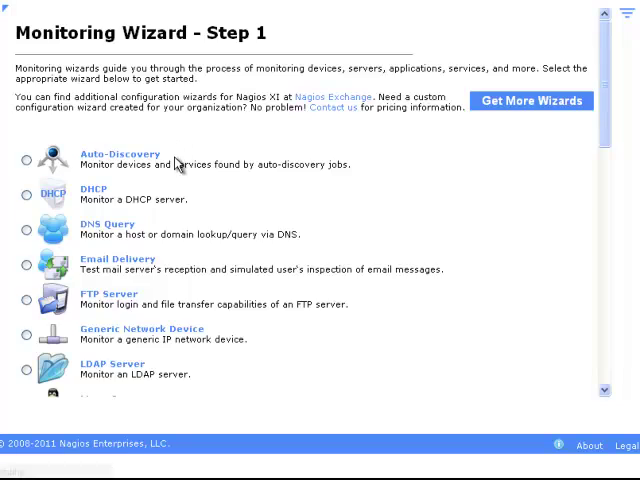
{"action": "scroll", "scroll_direction": "down", "scroll_amount": 3}
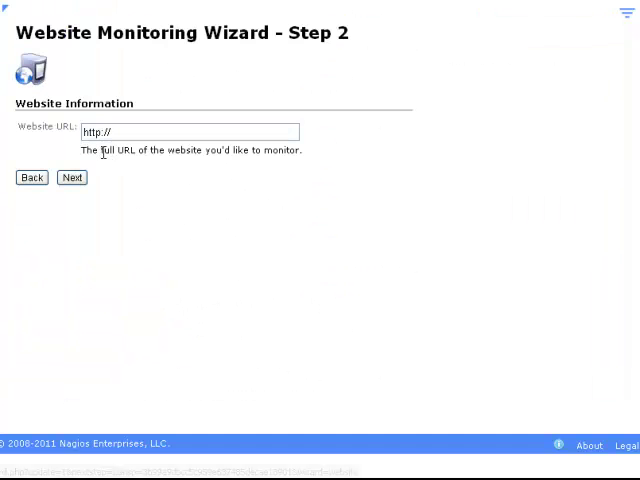
{"action": "left_click", "coordinate": [190, 132]}
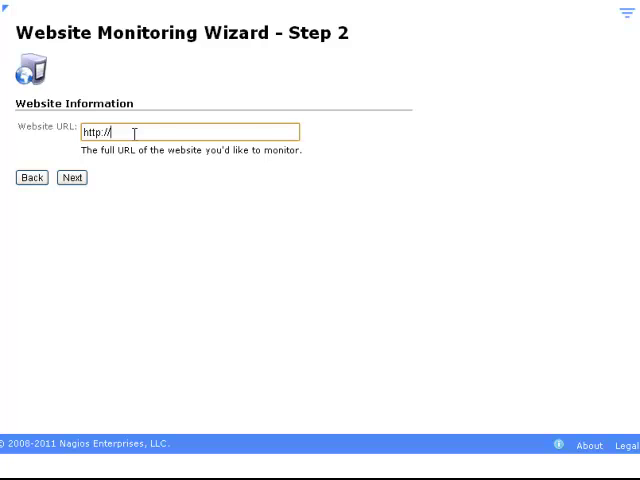
{"action": "left_click", "coordinate": [71, 177]}
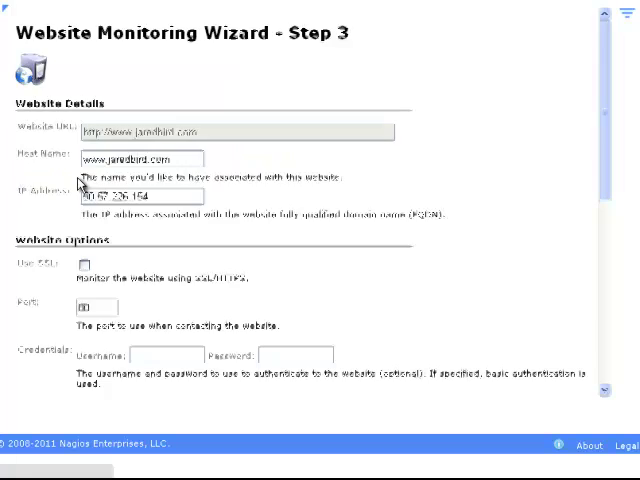
{"action": "scroll", "scroll_direction": "down", "scroll_amount": 3}
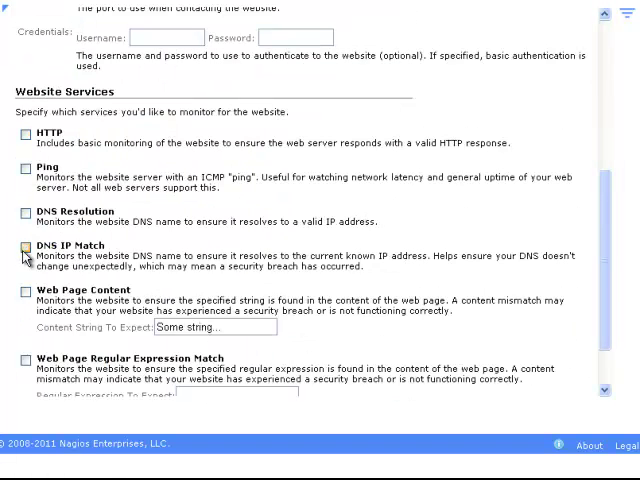
{"action": "left_click", "coordinate": [25, 290]}
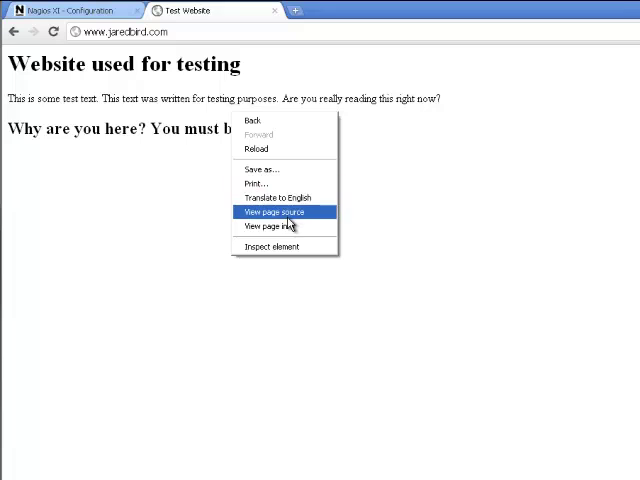
- View the jaredbird.com test page's source to find the expected string
{"action": "left_click", "coordinate": [273, 211]}
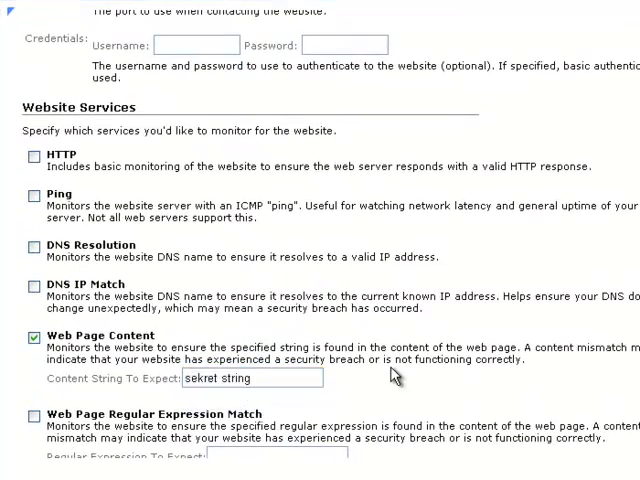
- Scroll through the Step 3 services to the Web Page Content option
{"action": "scroll", "scroll_direction": "down", "scroll_amount": 3}
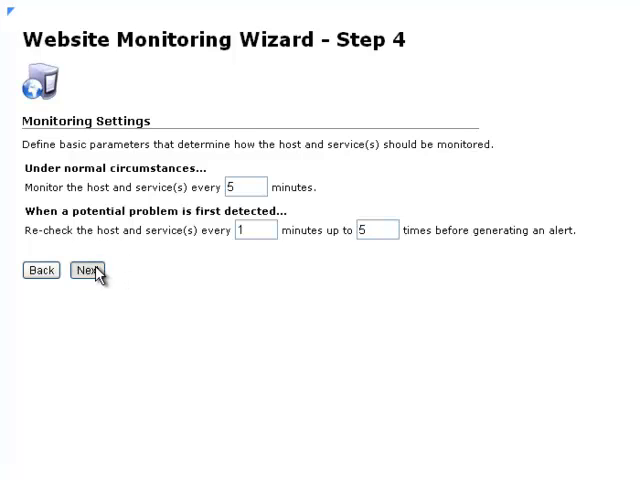
- Accept default 5-minute check intervals and notification settings, advancing to Step 6
{"action": "left_click", "coordinate": [86, 270]}
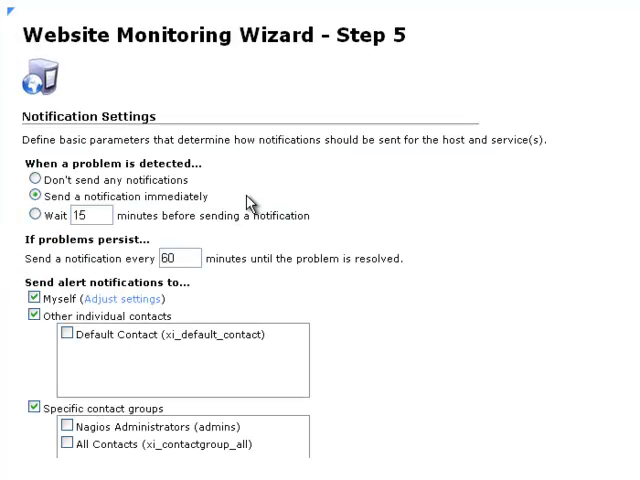
{"action": "scroll", "scroll_direction": "down", "scroll_amount": 3}
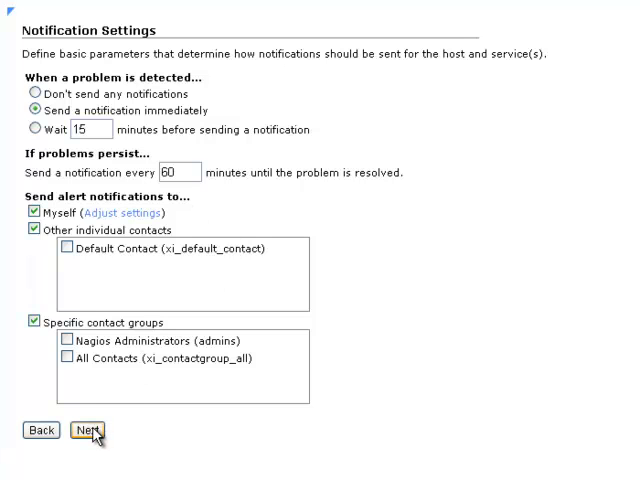
{"action": "left_click", "coordinate": [88, 431]}
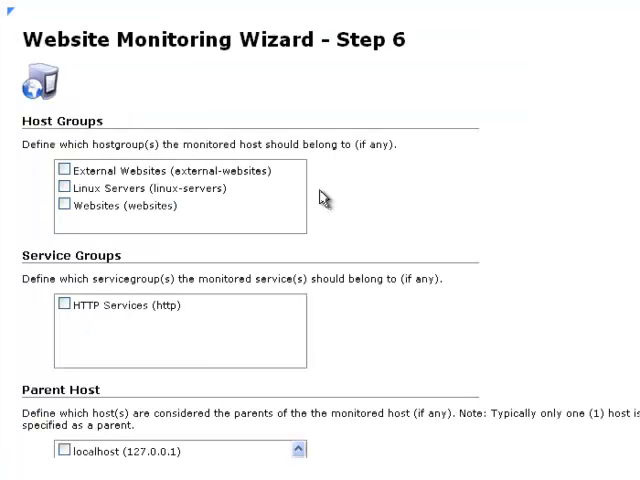
{"action": "scroll", "scroll_direction": "down", "scroll_amount": 3}
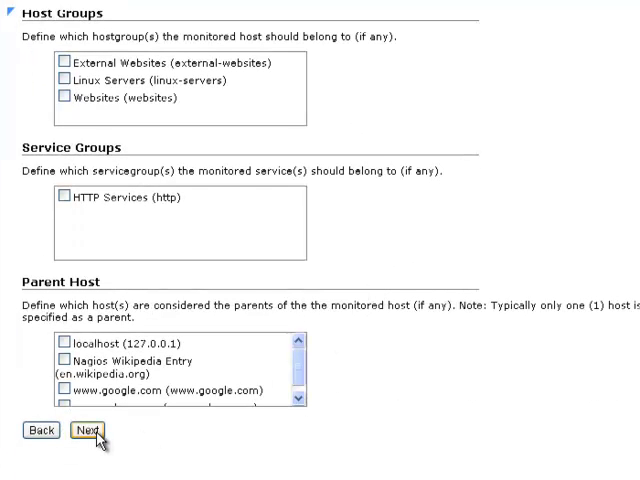
{"action": "left_click", "coordinate": [90, 430]}
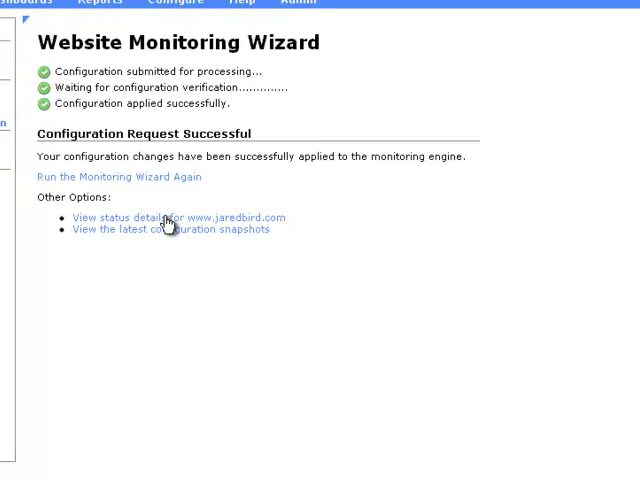
{"action": "left_click", "coordinate": [160, 217]}
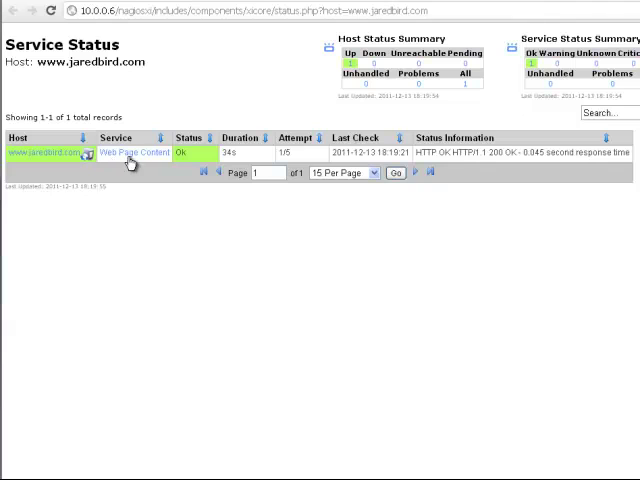
{"action": "mouse_move", "coordinate": [200, 168]}
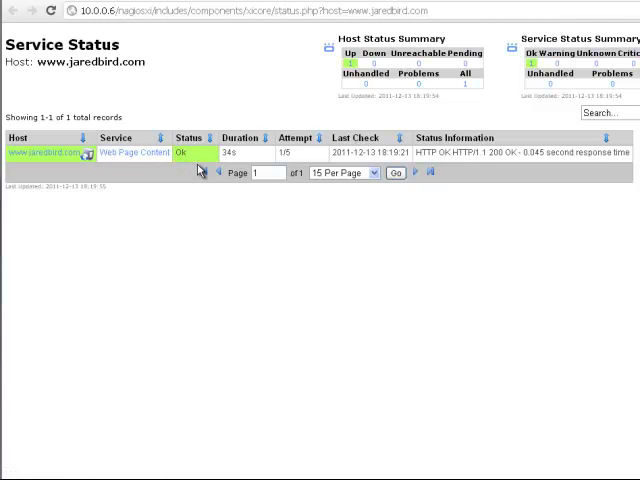